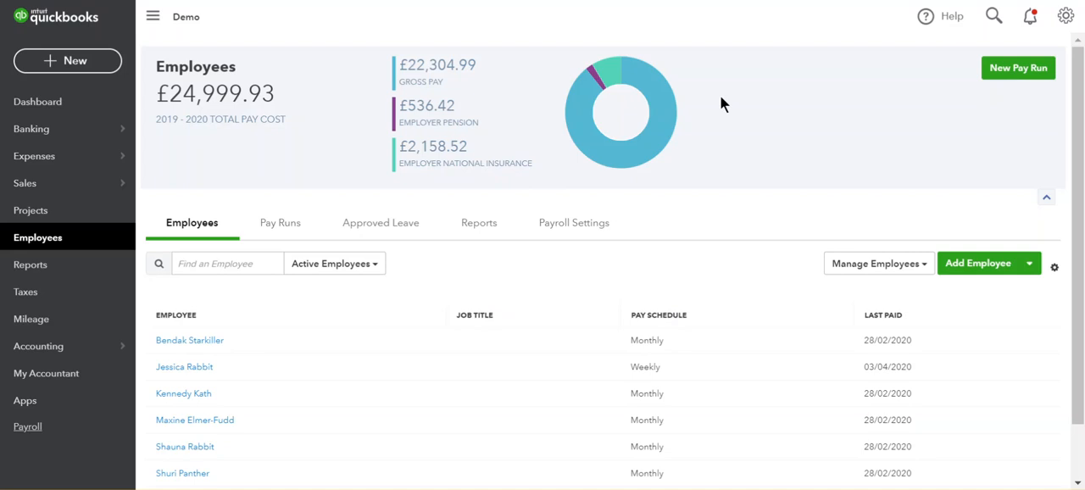
{"action": "mouse_move", "coordinate": [183, 393]}
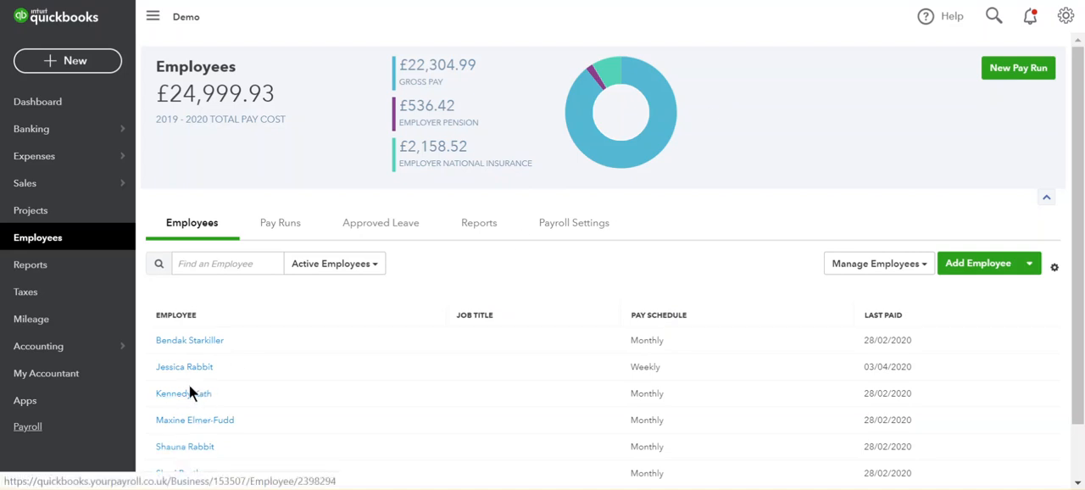
{"action": "left_click", "coordinate": [183, 394]}
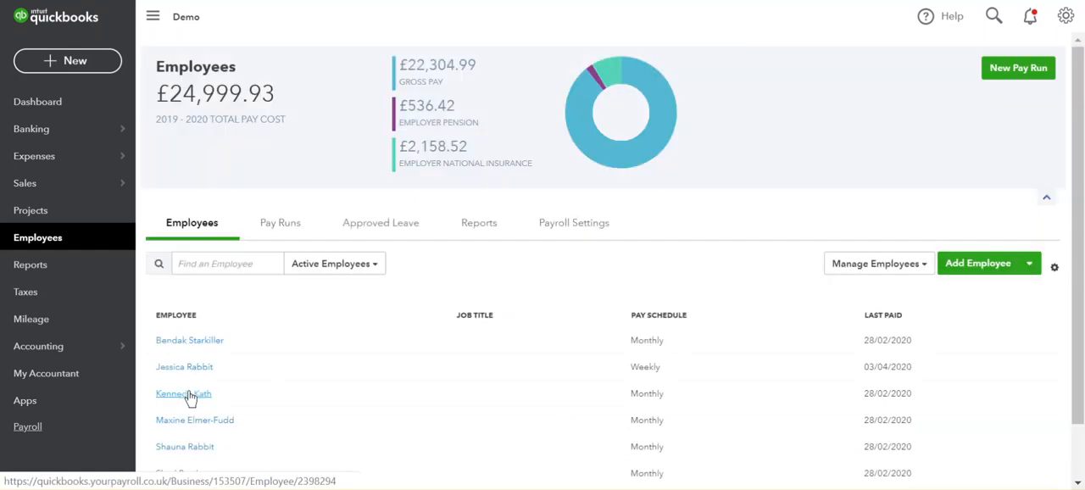
{"action": "left_click", "coordinate": [183, 393]}
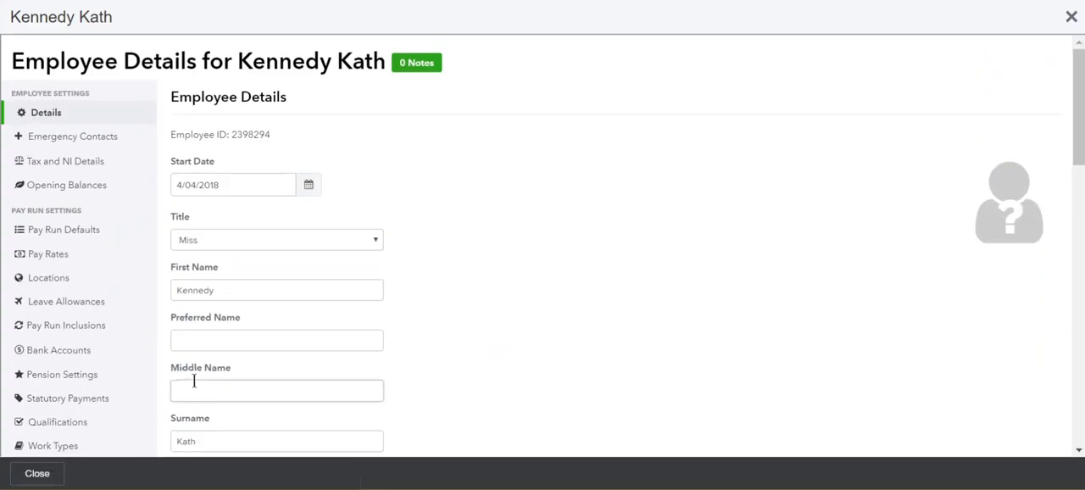
{"action": "mouse_move", "coordinate": [569, 291]}
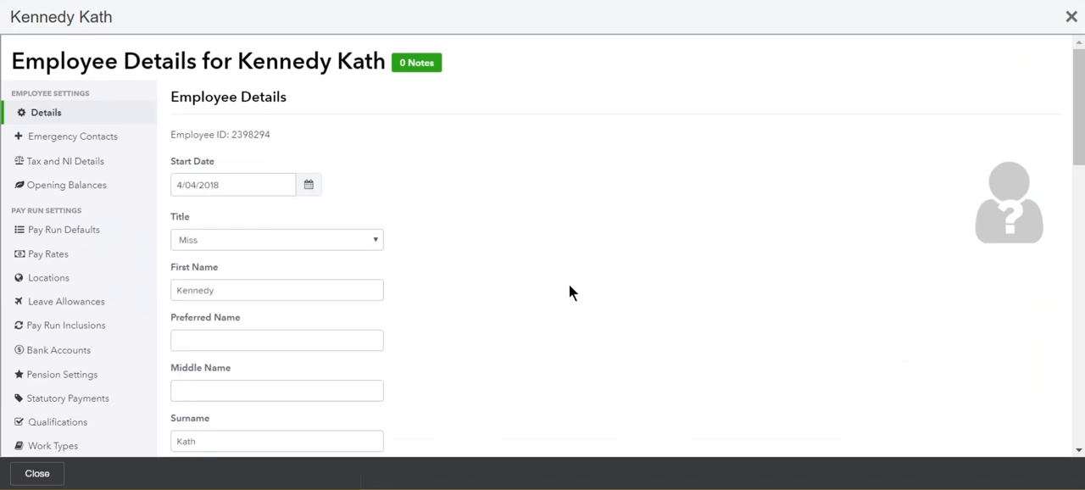
{"action": "left_click", "coordinate": [67, 397]}
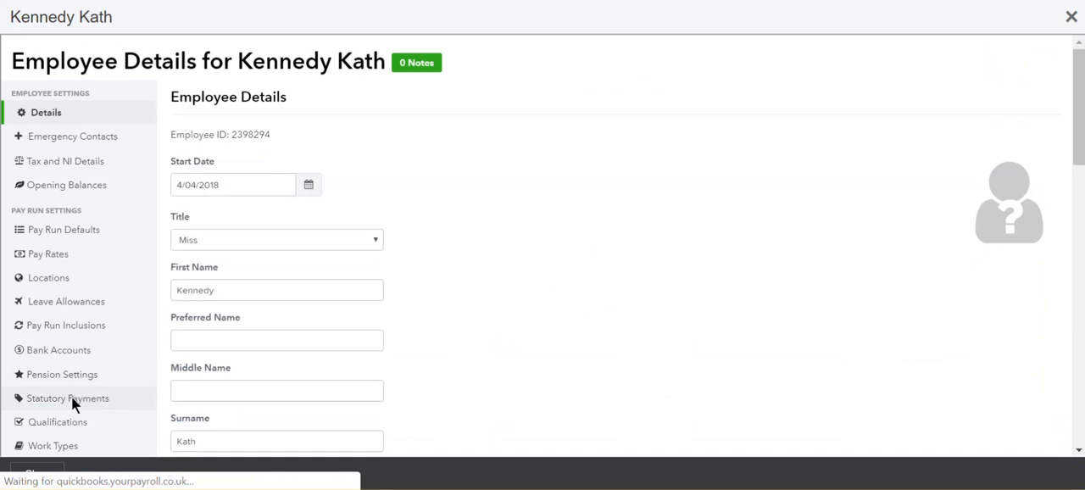
{"action": "left_click", "coordinate": [68, 397]}
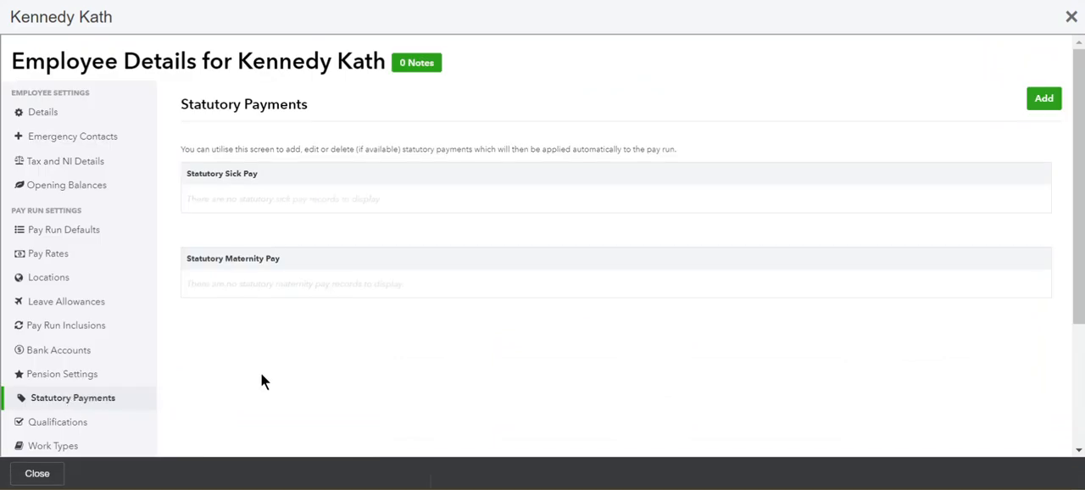
{"action": "mouse_move", "coordinate": [580, 336]}
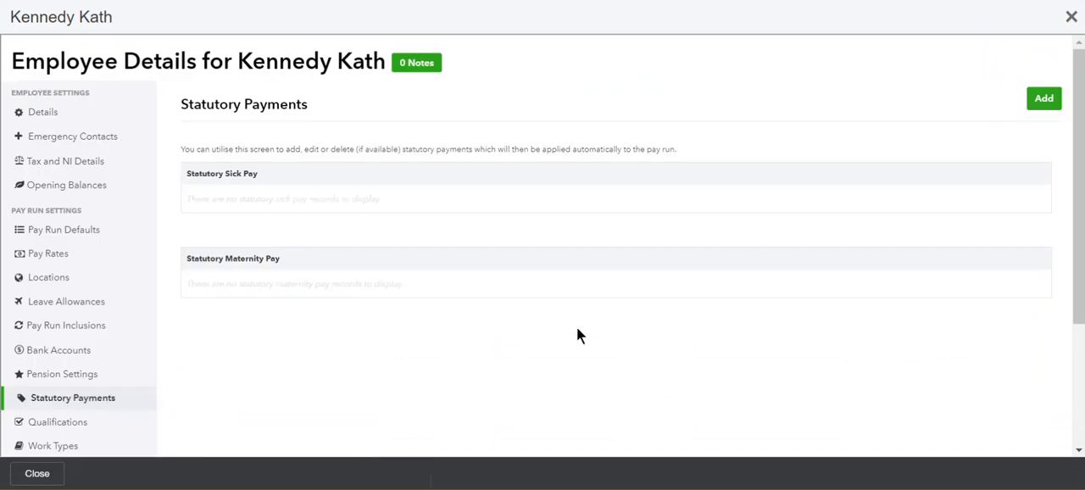
- Add a new statutory payment with category Statutory Maternity Leave
{"action": "left_click", "coordinate": [1044, 98]}
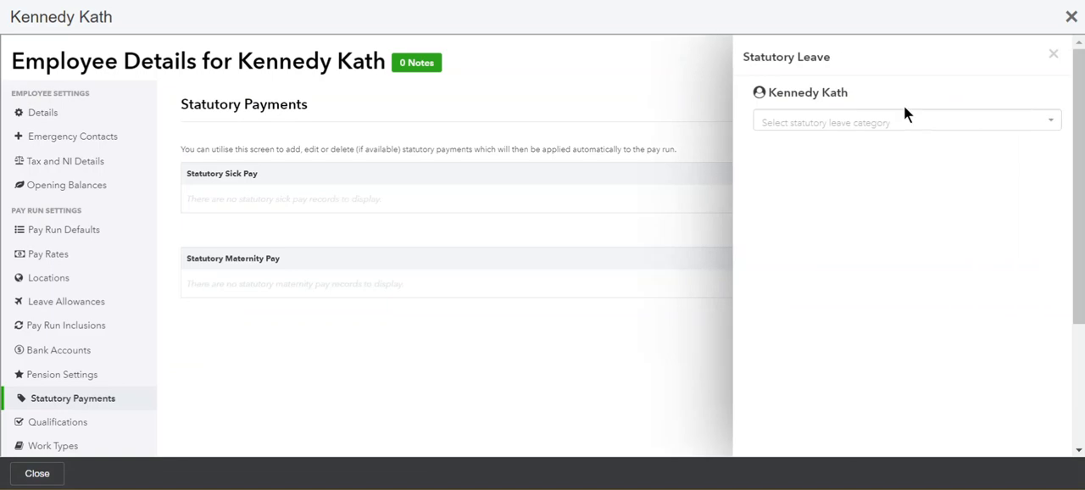
{"action": "mouse_move", "coordinate": [895, 122]}
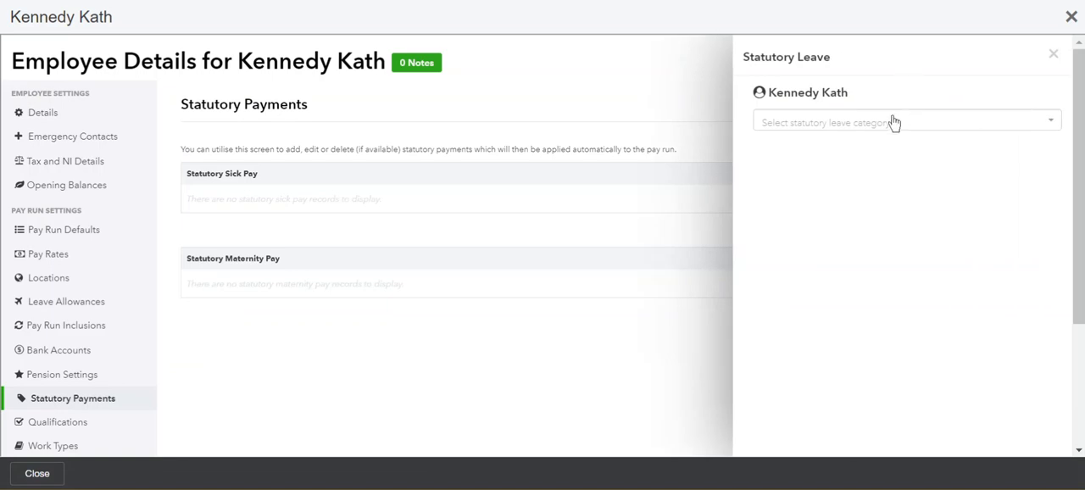
{"action": "left_click", "coordinate": [902, 122]}
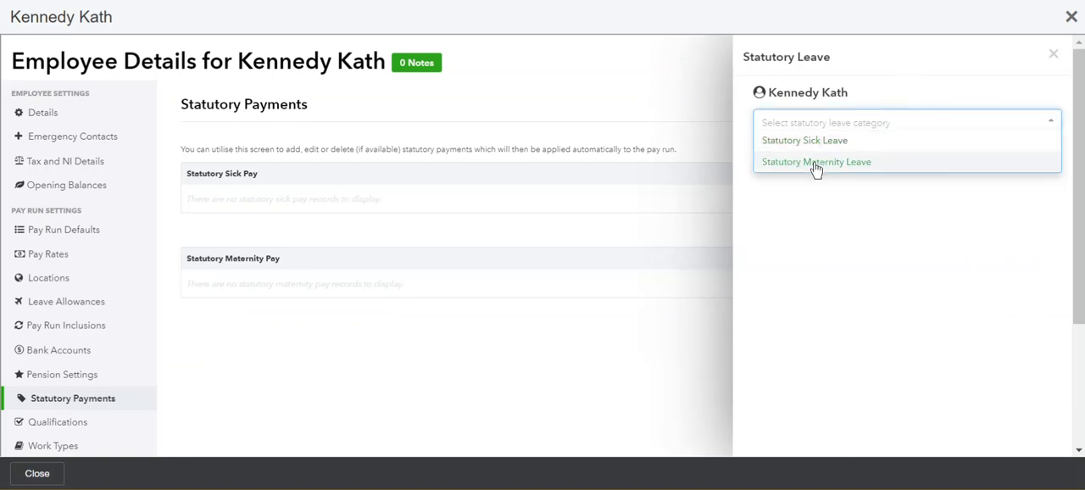
{"action": "left_click", "coordinate": [816, 161]}
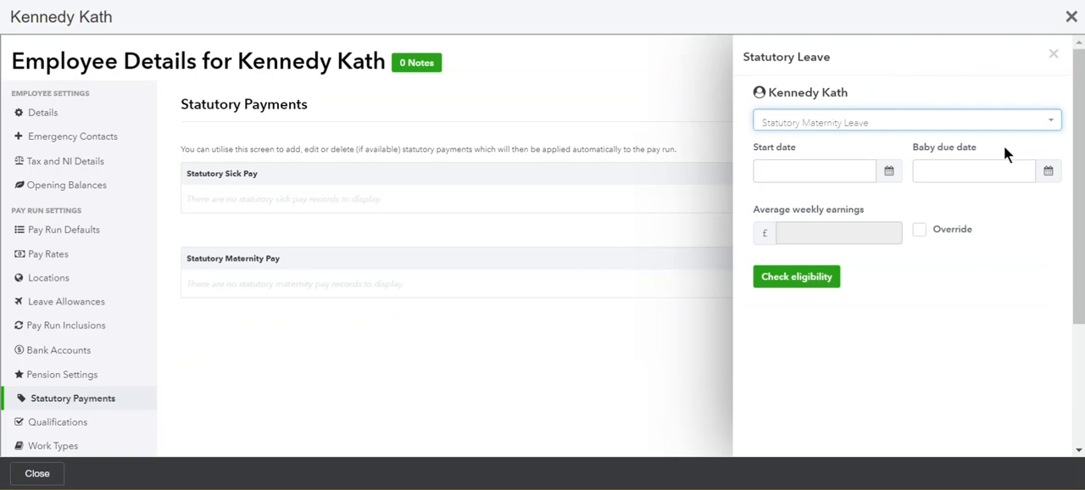
{"action": "mouse_move", "coordinate": [902, 167]}
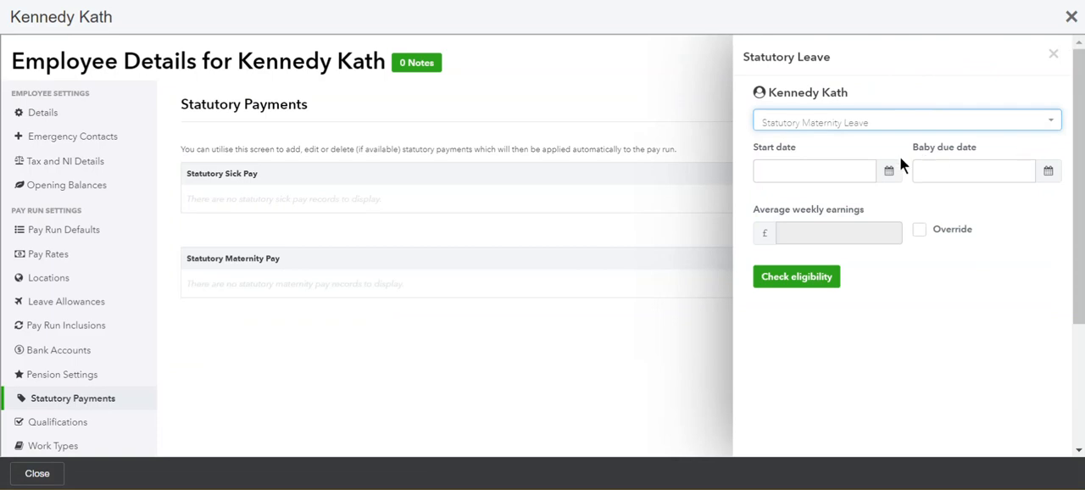
- Enter start date 09/03/2020 and due date 07/04/2020, keeping the calculated average weekly earnings
{"action": "left_click", "coordinate": [814, 169]}
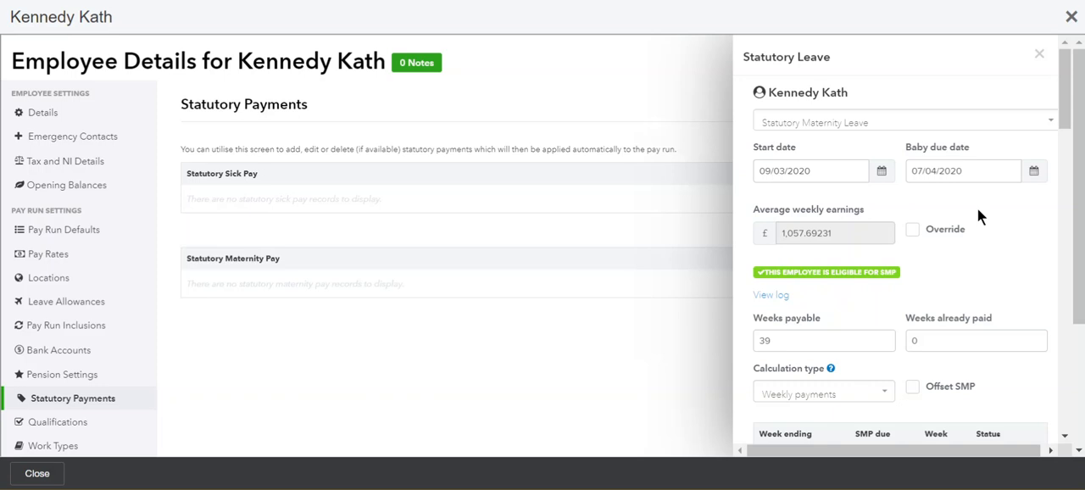
{"action": "mouse_move", "coordinate": [916, 246]}
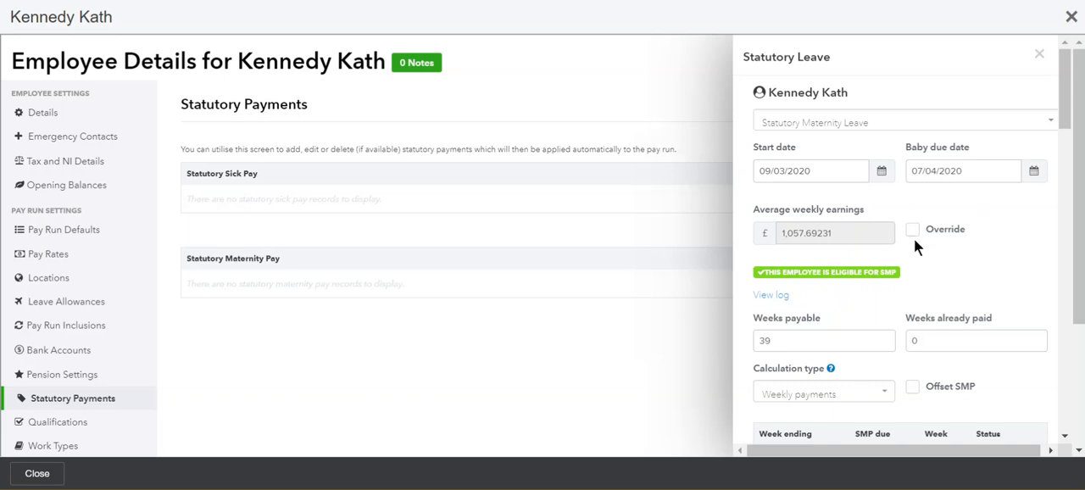
{"action": "left_click", "coordinate": [913, 229]}
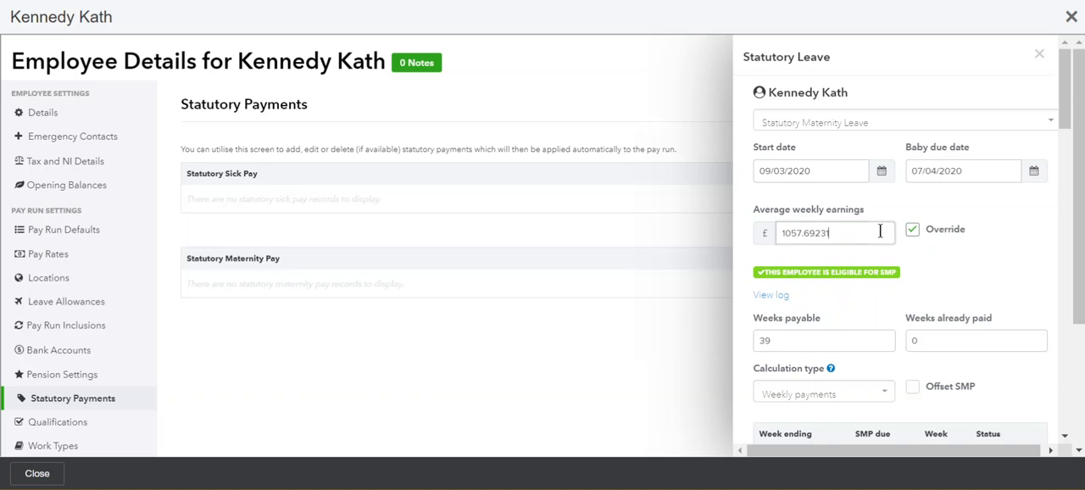
{"action": "left_click", "coordinate": [913, 231]}
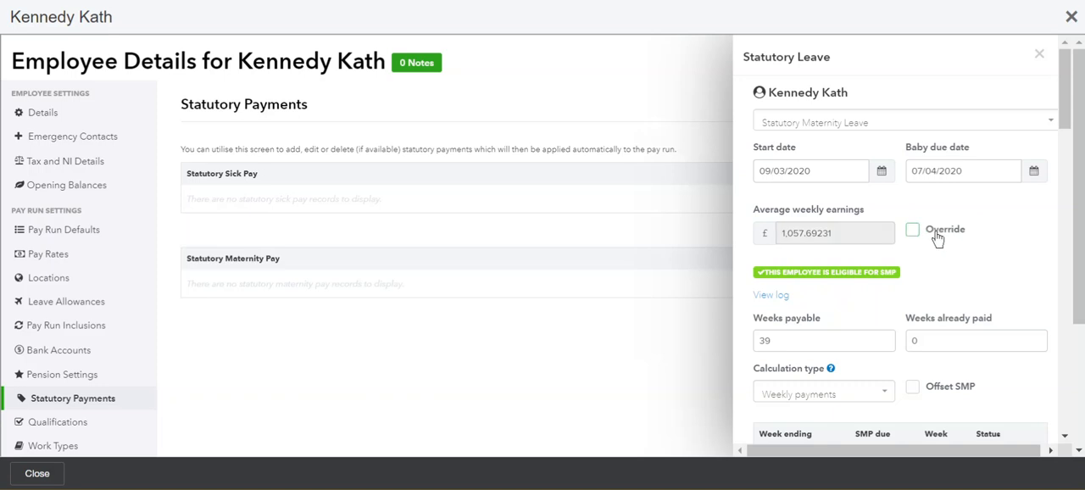
{"action": "scroll", "scroll_direction": "down", "scroll_amount": 3}
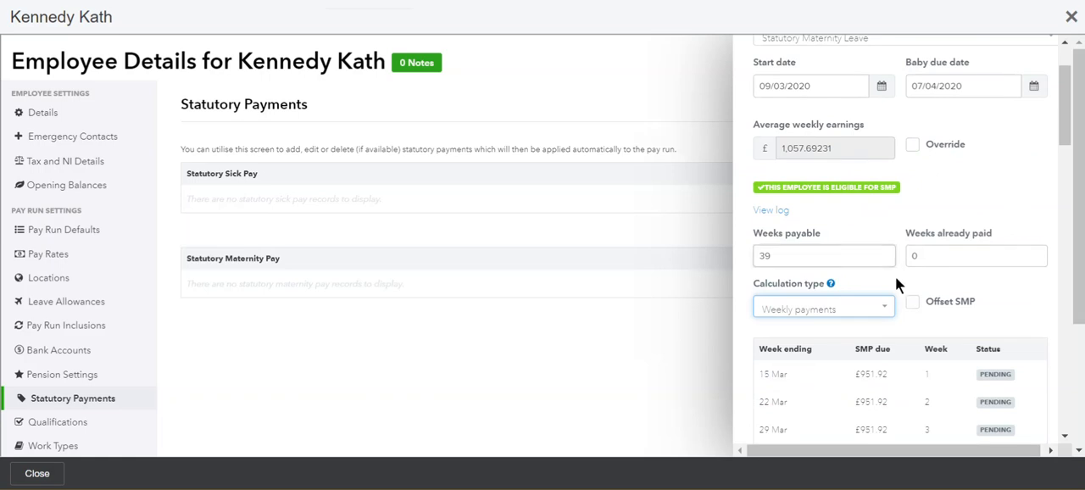
{"action": "left_click", "coordinate": [977, 254]}
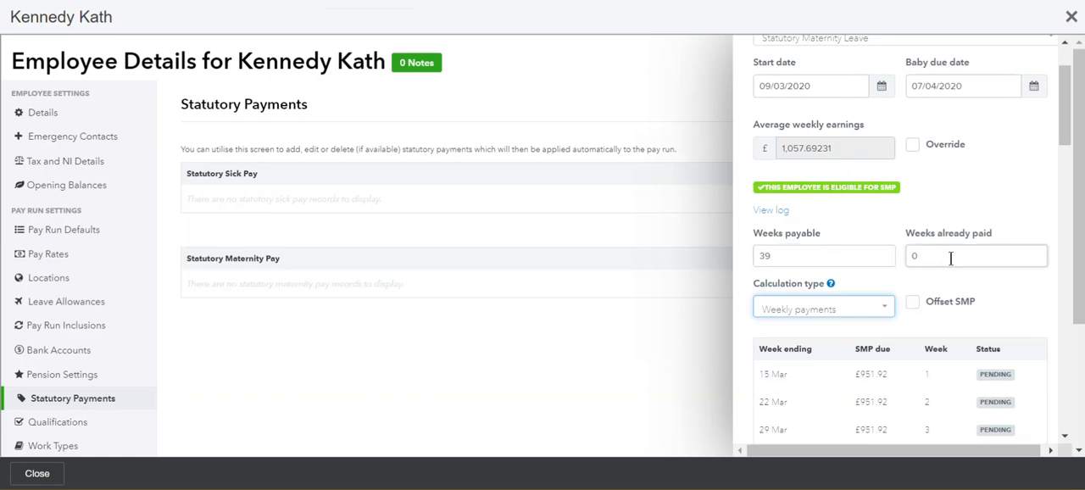
{"action": "scroll", "scroll_direction": "down", "scroll_amount": 3}
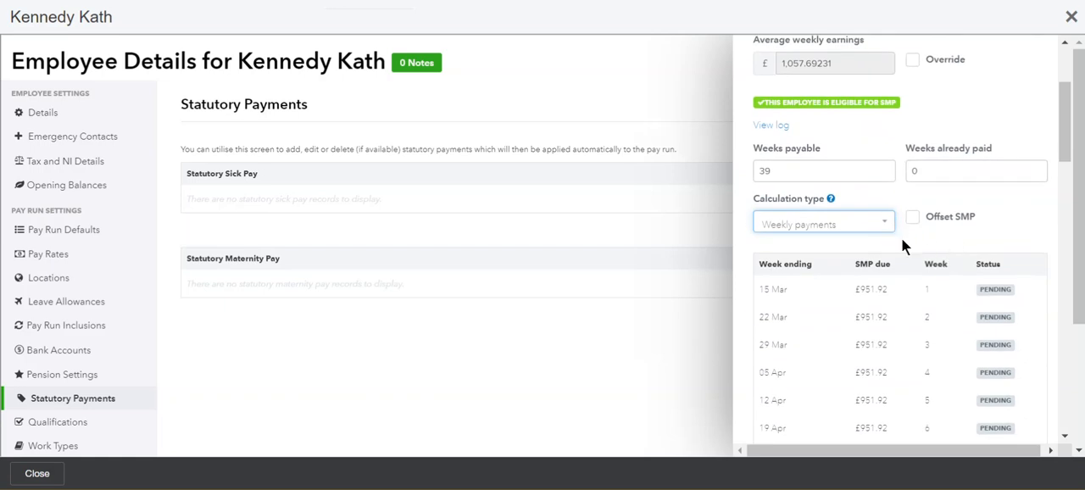
{"action": "mouse_move", "coordinate": [929, 244]}
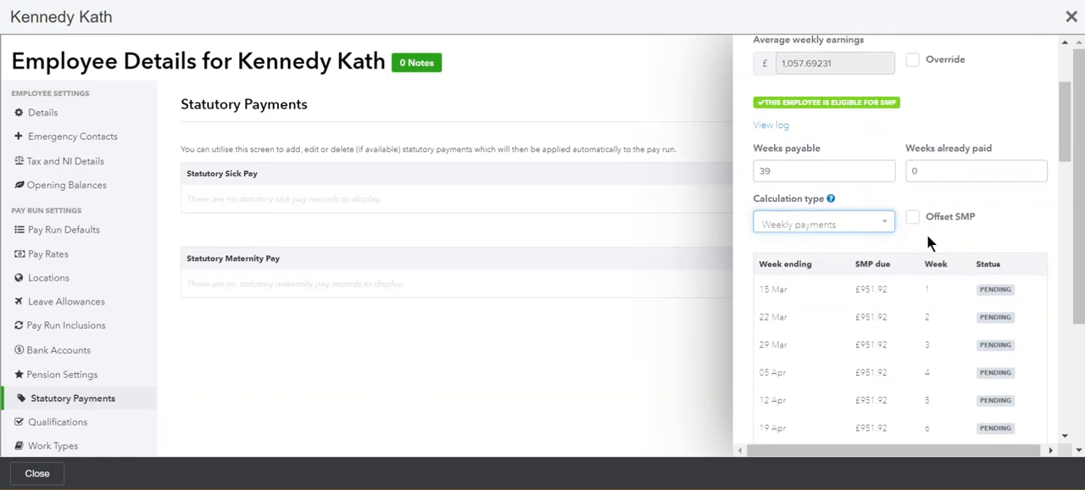
{"action": "mouse_move", "coordinate": [970, 221]}
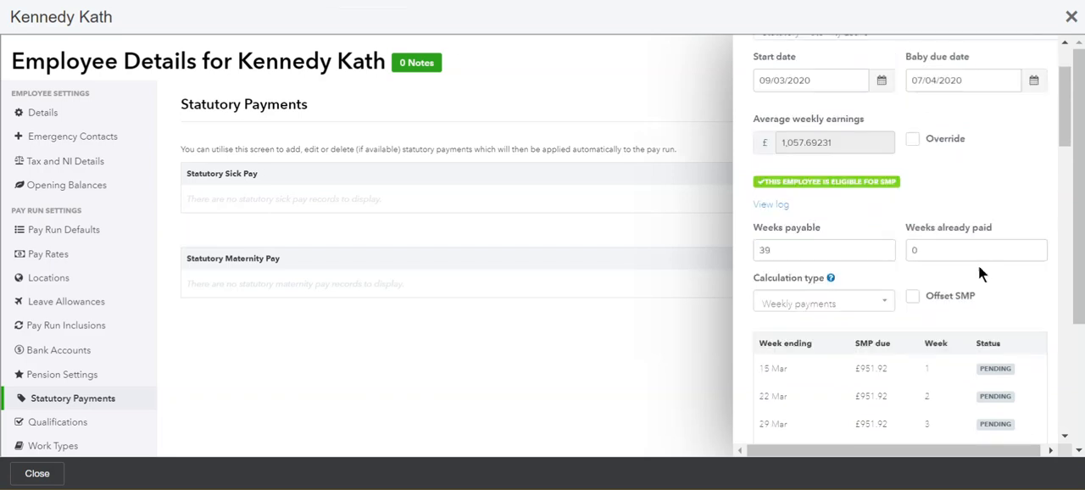
{"action": "scroll", "scroll_direction": "down", "scroll_amount": 3}
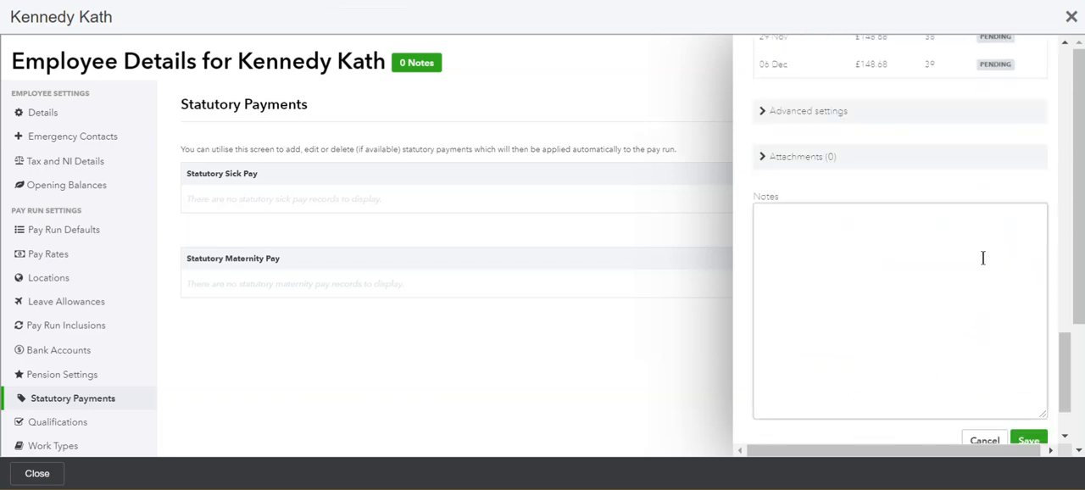
{"action": "left_click", "coordinate": [808, 112]}
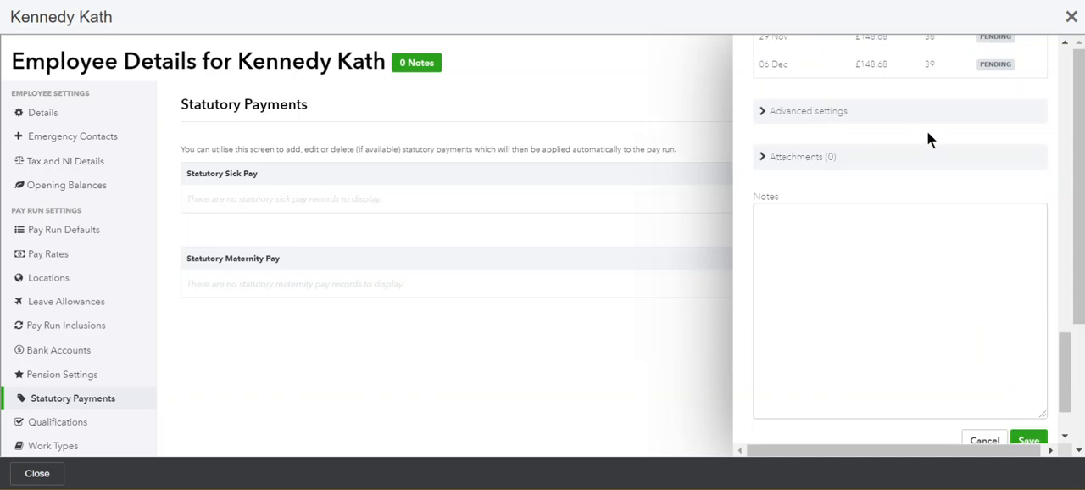
{"action": "mouse_move", "coordinate": [1028, 441]}
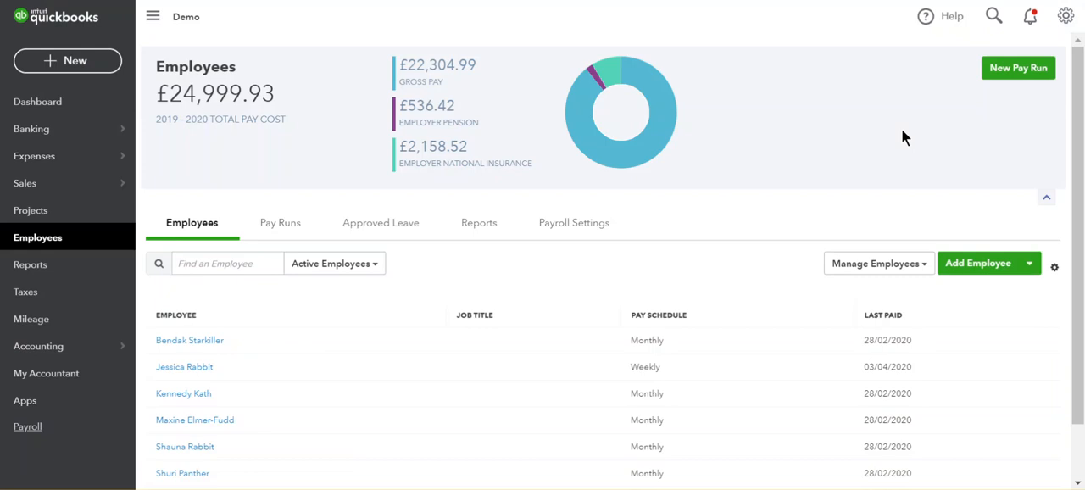
- Start a new Monthly pay run for 1–31 March 2020
{"action": "left_click", "coordinate": [1018, 68]}
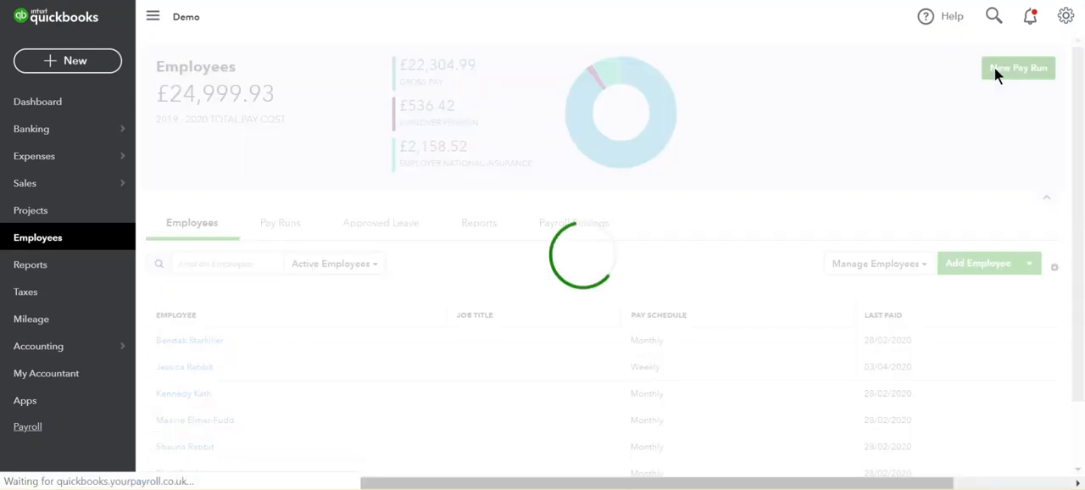
{"action": "left_click", "coordinate": [1018, 68]}
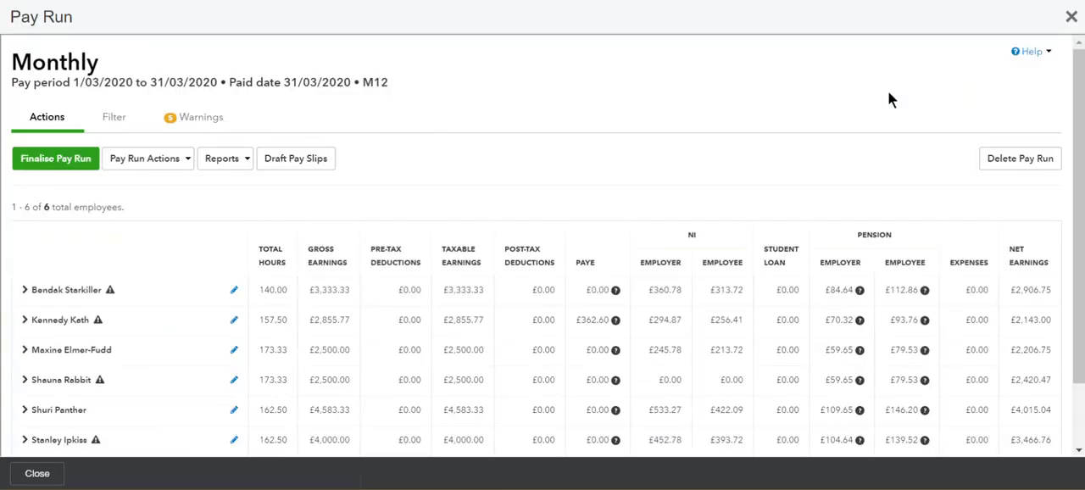
{"action": "mouse_move", "coordinate": [448, 166]}
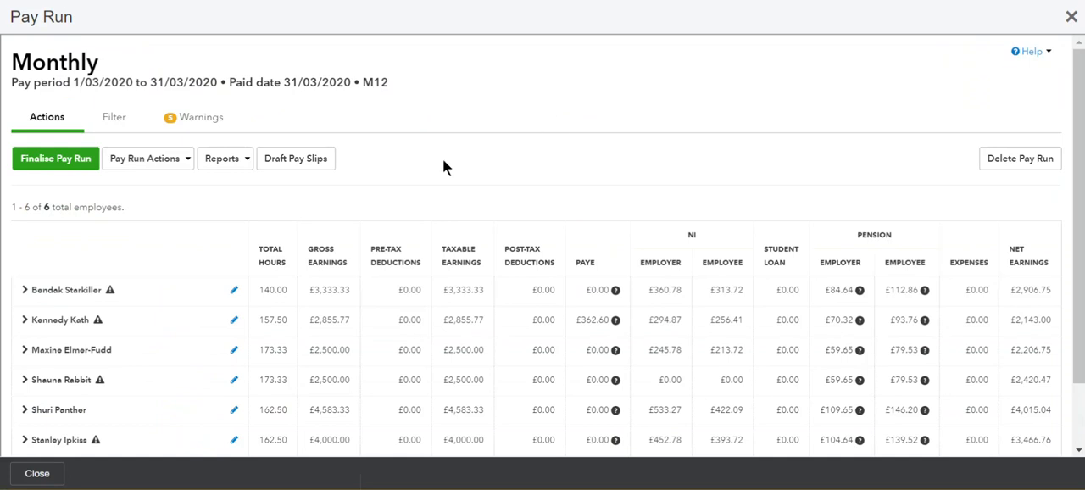